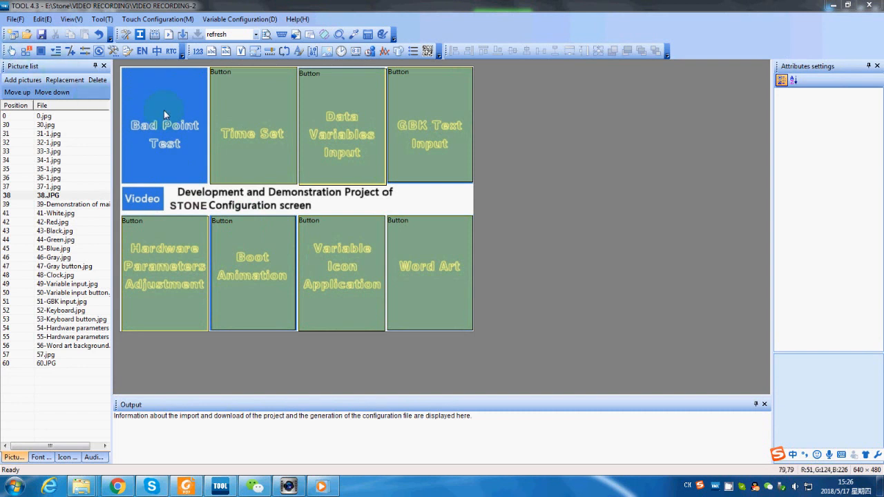
{"action": "mouse_move", "coordinate": [179, 123]}
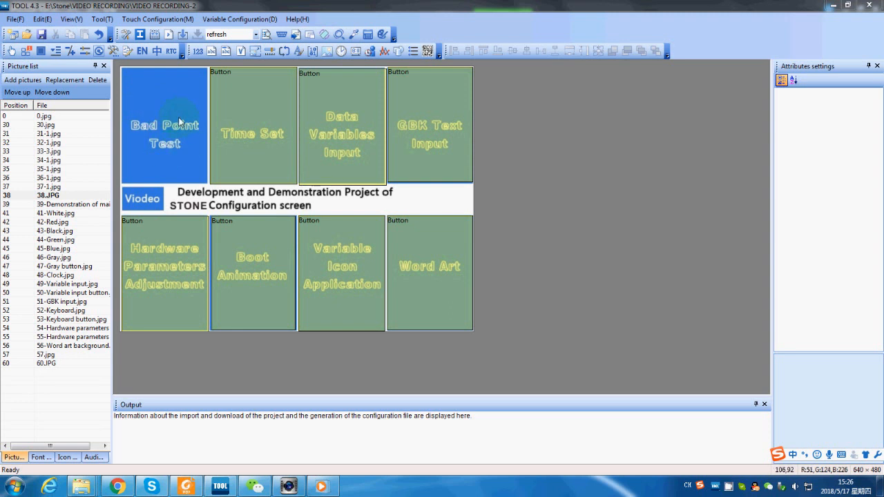
{"action": "mouse_move", "coordinate": [178, 148]}
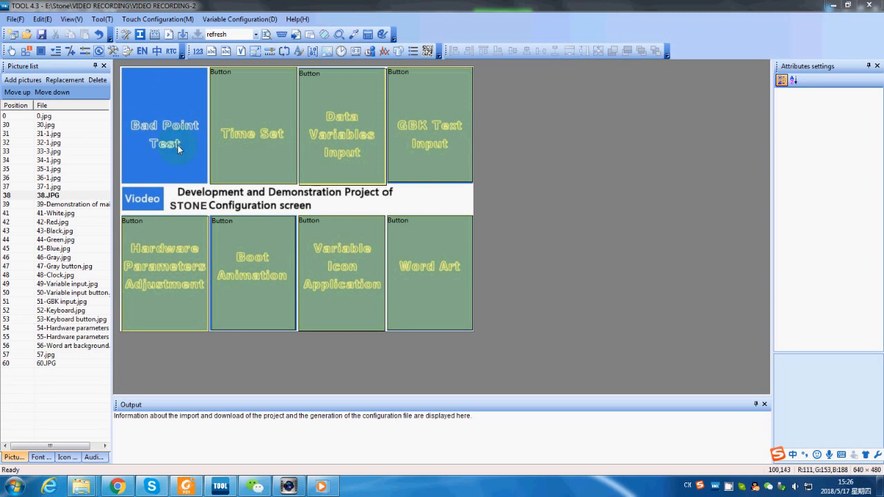
{"action": "mouse_move", "coordinate": [153, 136]}
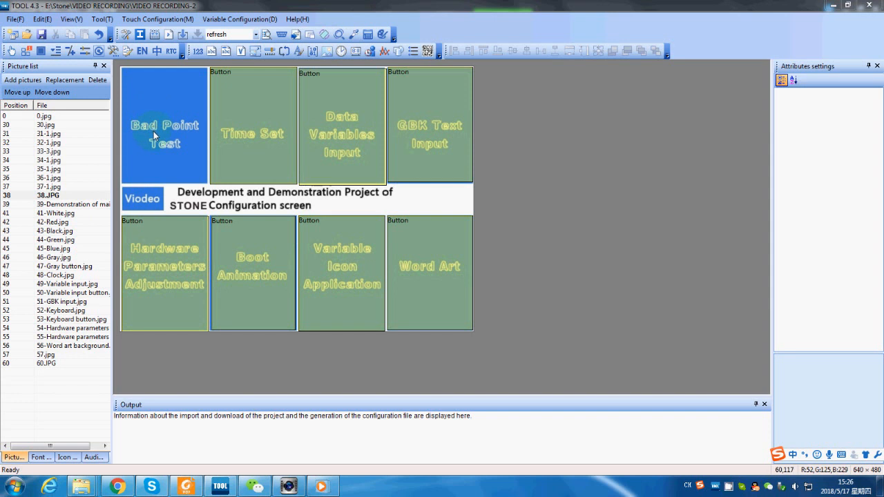
- Preview the white, red, black and blue test pages, ending on 47-Gray button.jpg
{"action": "left_click", "coordinate": [59, 213]}
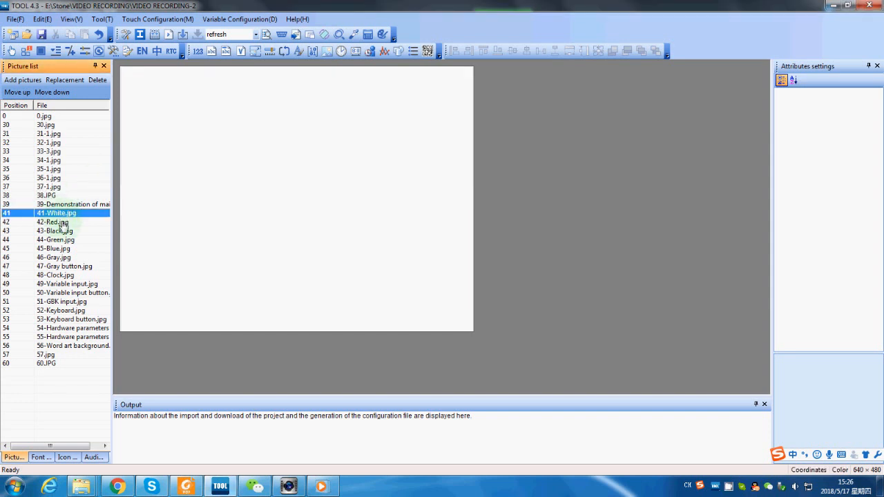
{"action": "left_click", "coordinate": [53, 222]}
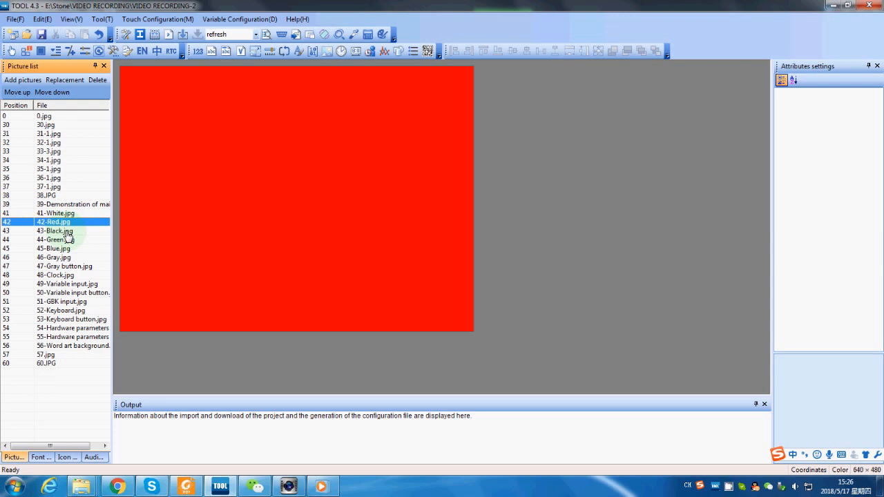
{"action": "left_click", "coordinate": [55, 230]}
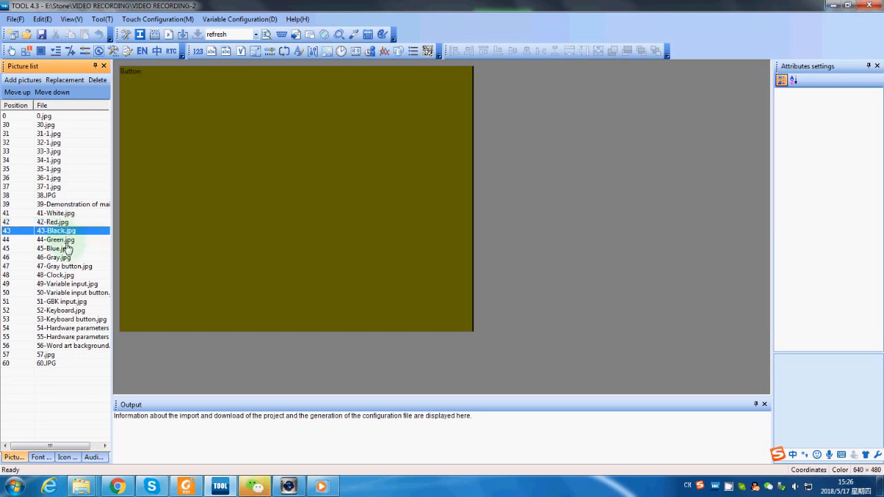
{"action": "left_click", "coordinate": [54, 248]}
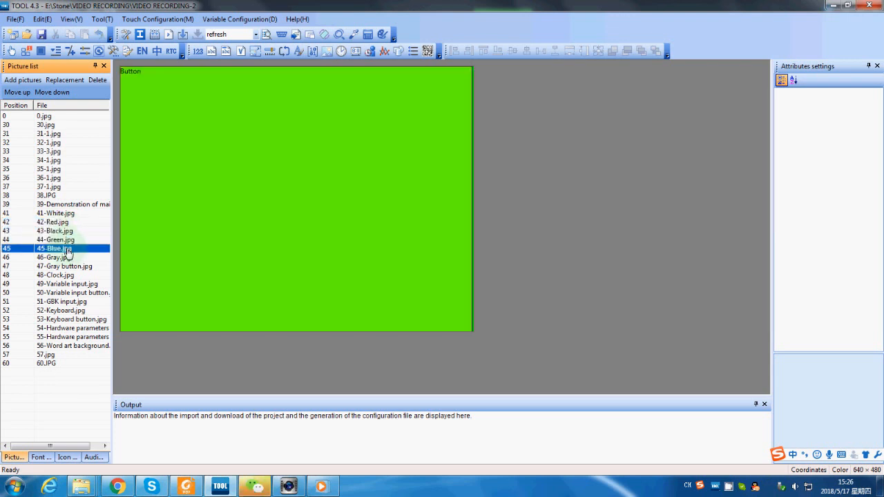
{"action": "left_click", "coordinate": [65, 266]}
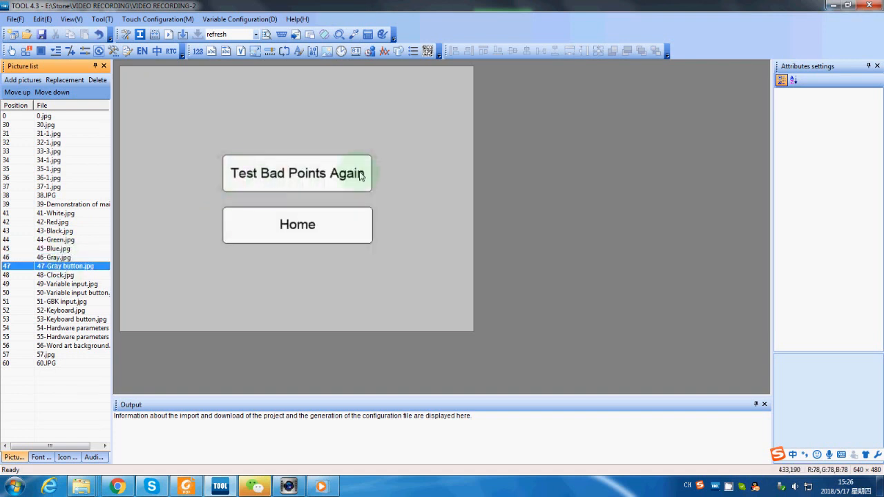
{"action": "mouse_move", "coordinate": [233, 189]}
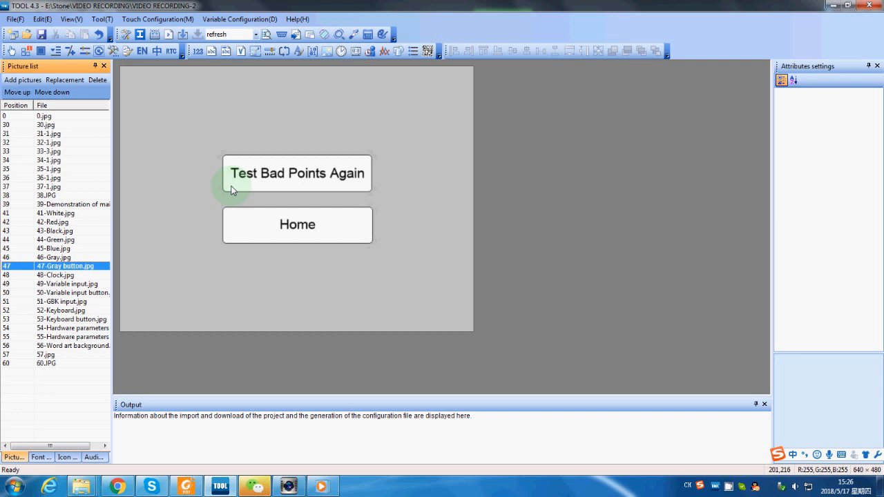
{"action": "mouse_move", "coordinate": [365, 234]}
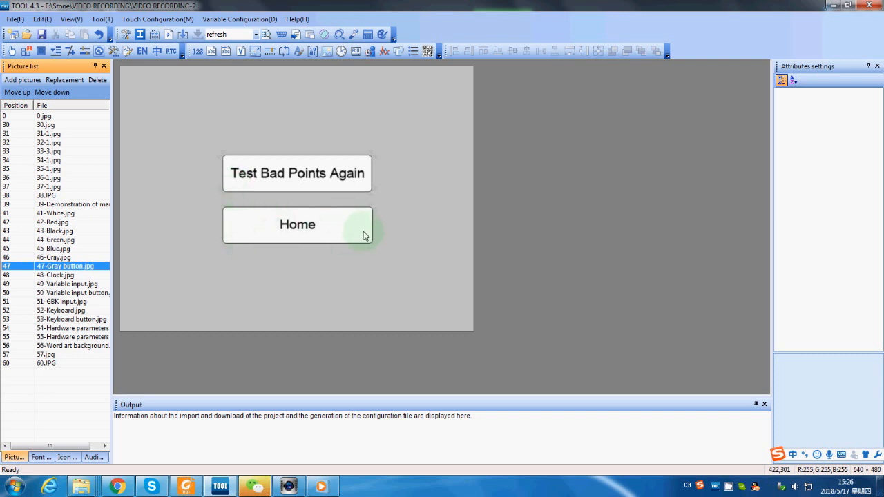
{"action": "mouse_move", "coordinate": [63, 197]}
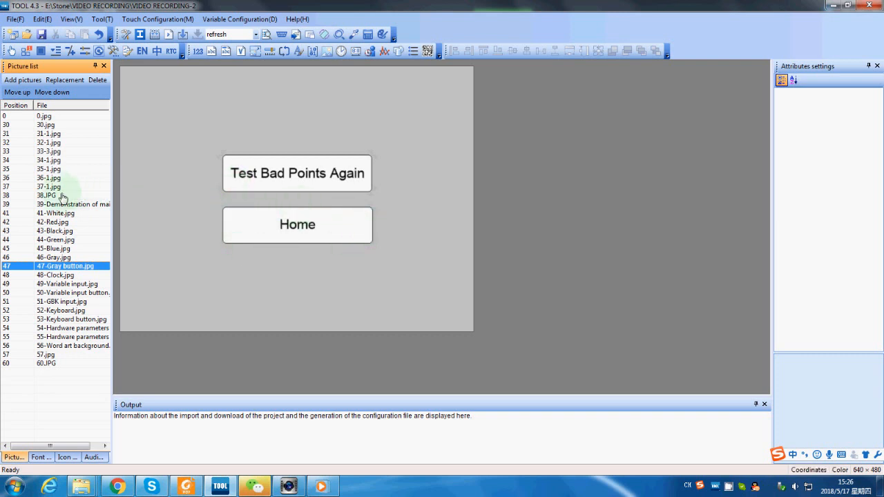
- Reopen the 38.JPG main menu page
{"action": "left_click", "coordinate": [49, 196]}
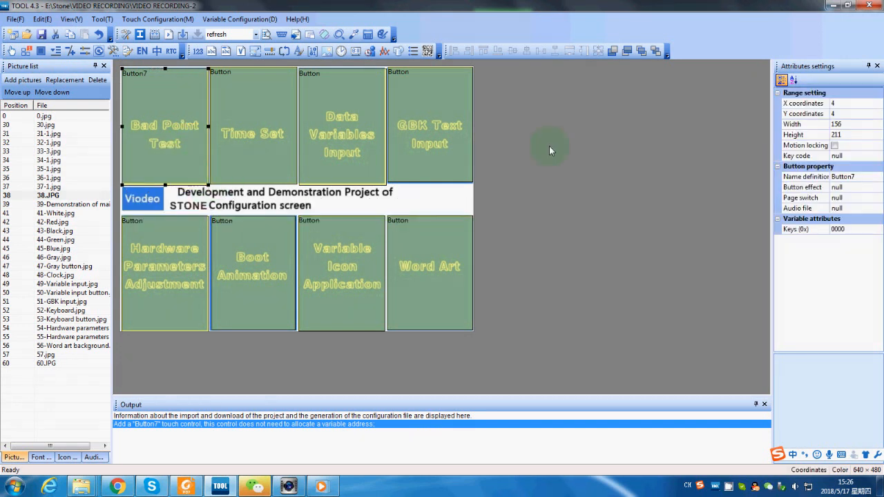
{"action": "mouse_move", "coordinate": [840, 114]}
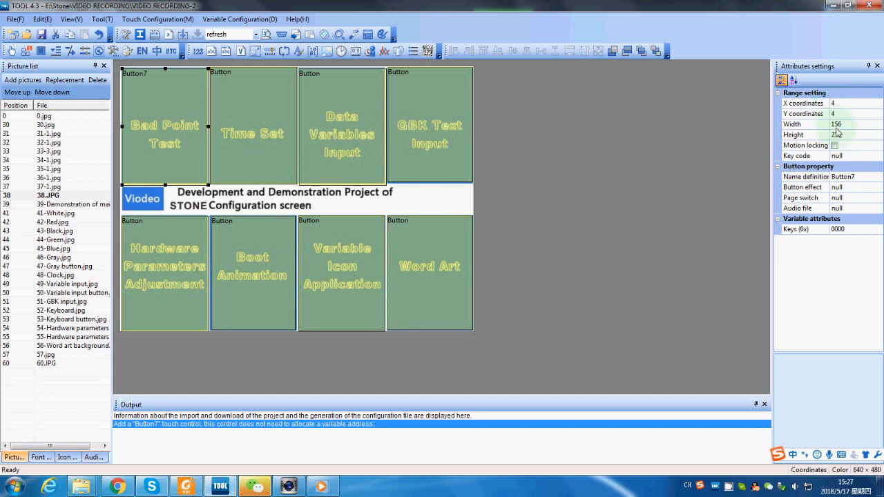
{"action": "left_click", "coordinate": [804, 125]}
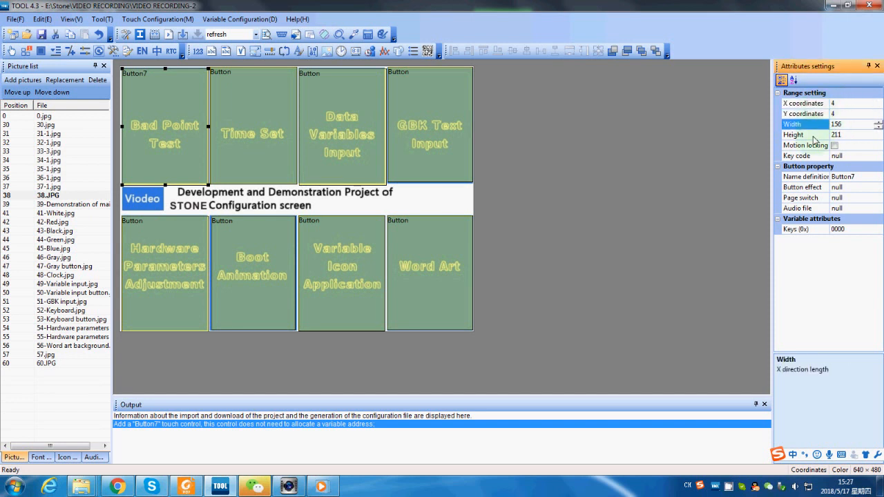
{"action": "left_click", "coordinate": [794, 135]}
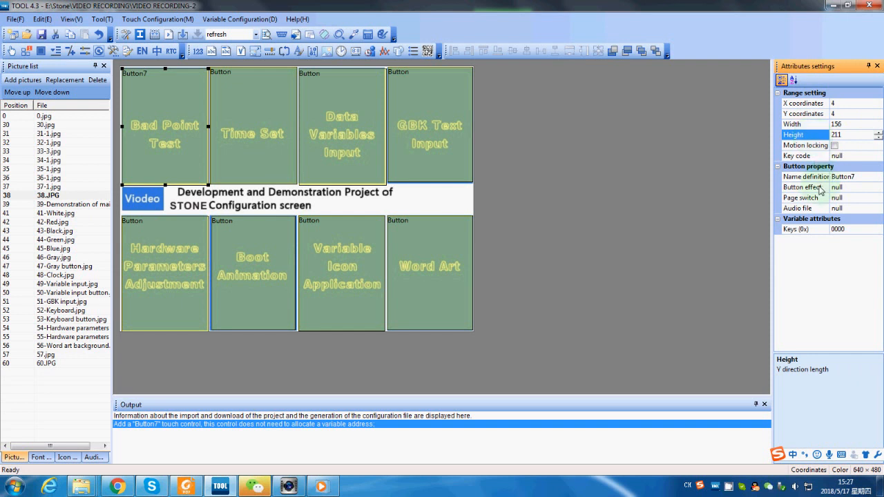
{"action": "left_click", "coordinate": [804, 187]}
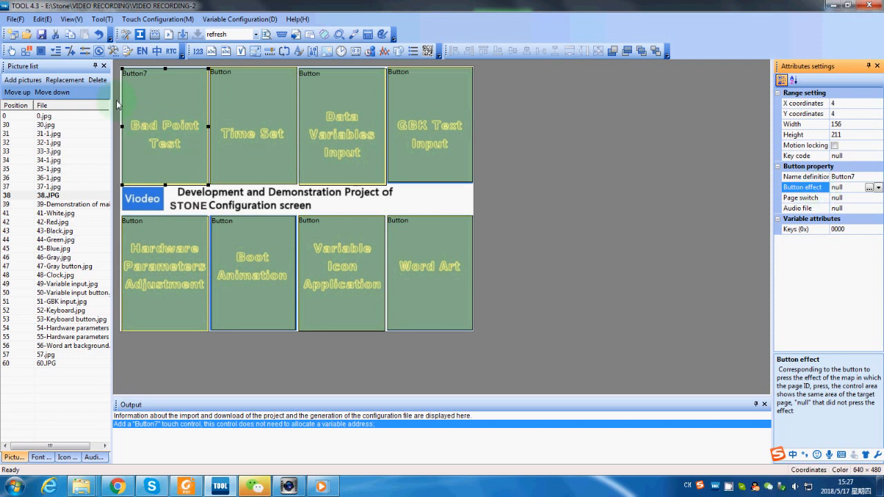
{"action": "left_click", "coordinate": [63, 203]}
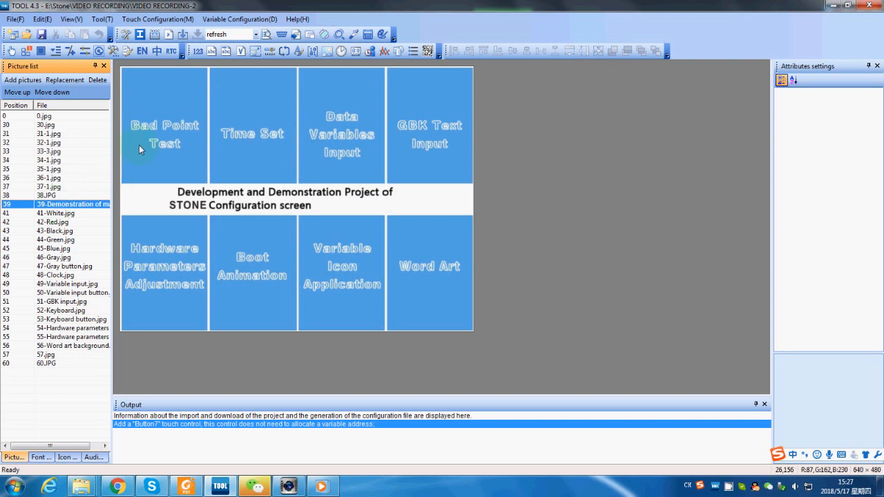
{"action": "mouse_move", "coordinate": [68, 200]}
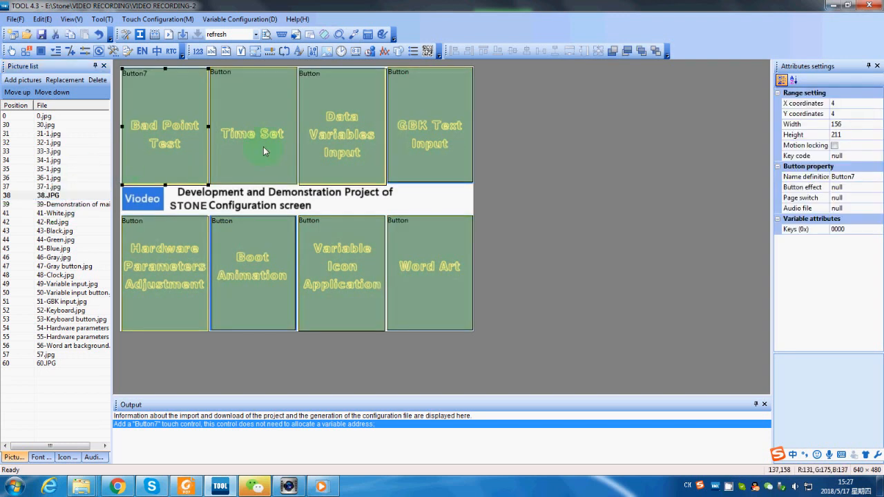
- Set Button7's button effect to image 39
{"action": "left_click", "coordinate": [802, 187]}
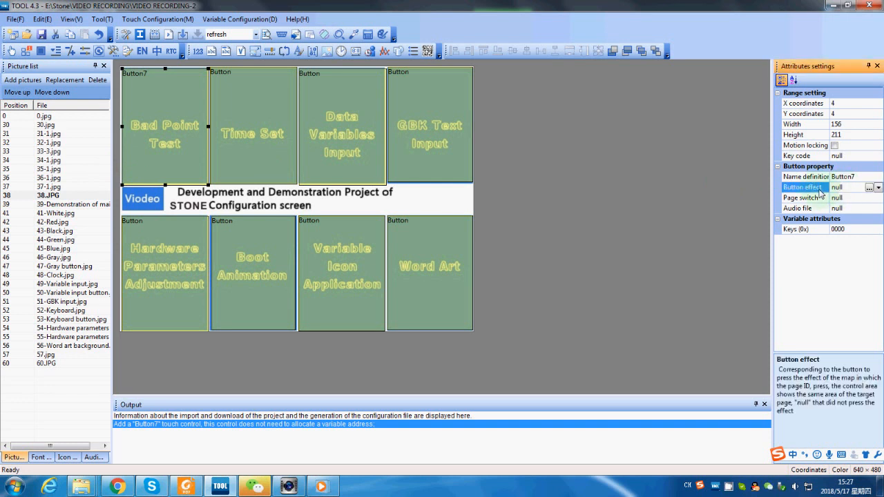
{"action": "left_click", "coordinate": [877, 187]}
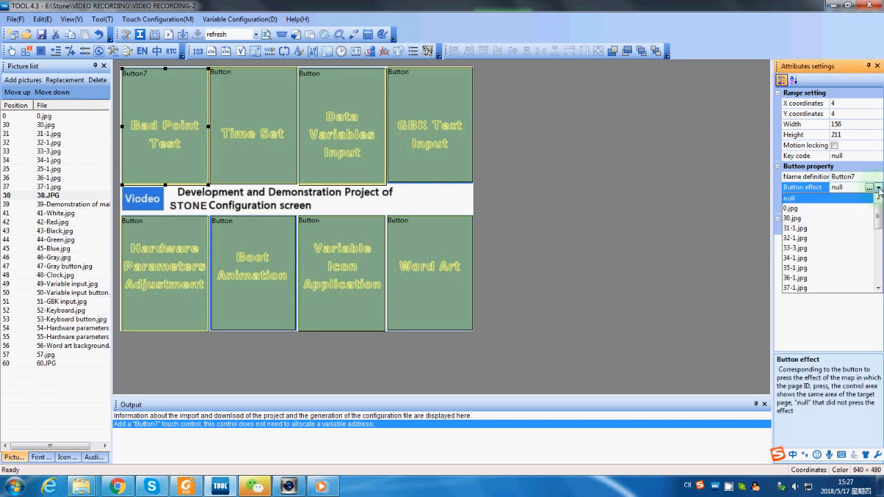
{"action": "scroll", "scroll_direction": "down", "scroll_amount": 3}
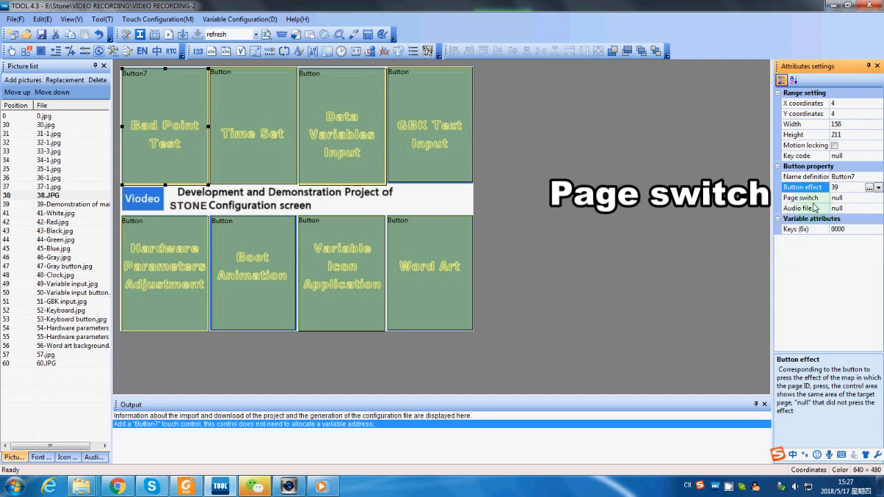
- Set Button7's page switch to 41, then open the 41-White.jpg page
{"action": "left_click", "coordinate": [801, 198]}
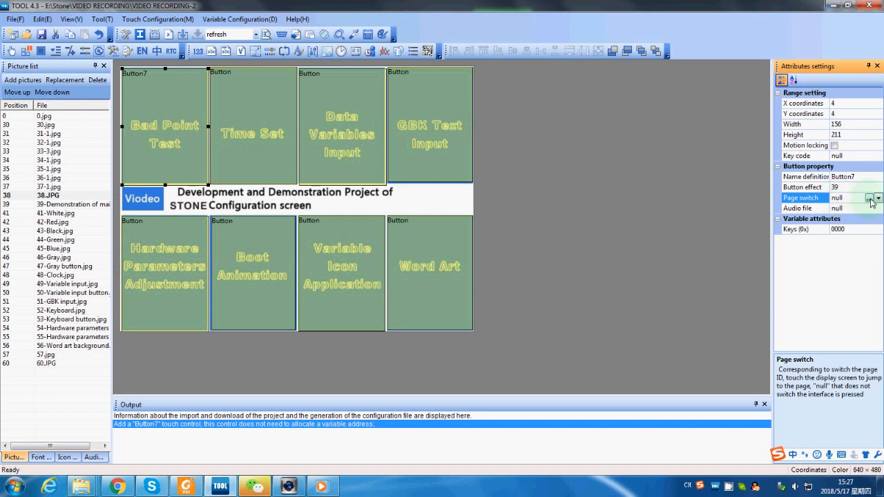
{"action": "left_click", "coordinate": [877, 198]}
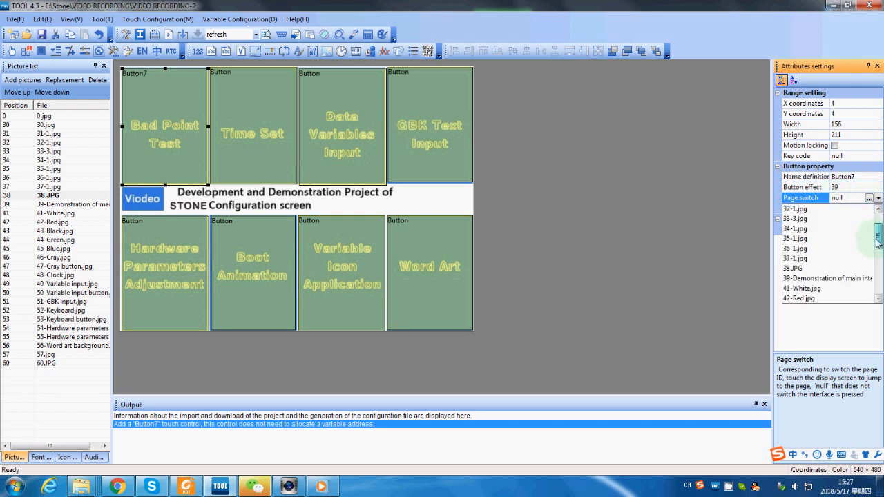
{"action": "scroll", "scroll_direction": "down", "scroll_amount": 3}
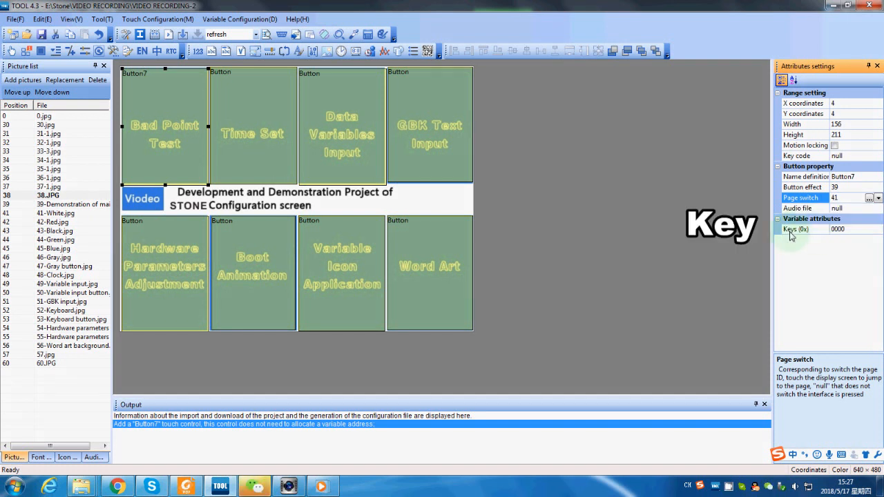
{"action": "left_click", "coordinate": [804, 228]}
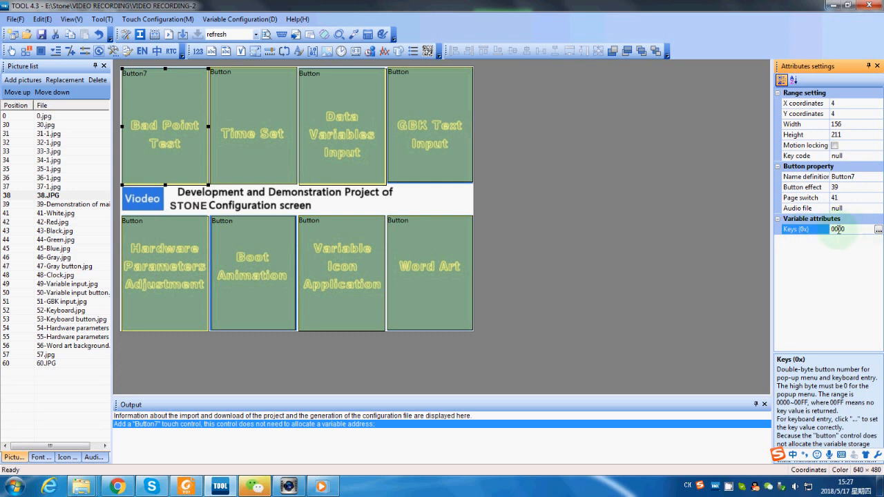
{"action": "mouse_move", "coordinate": [828, 348]}
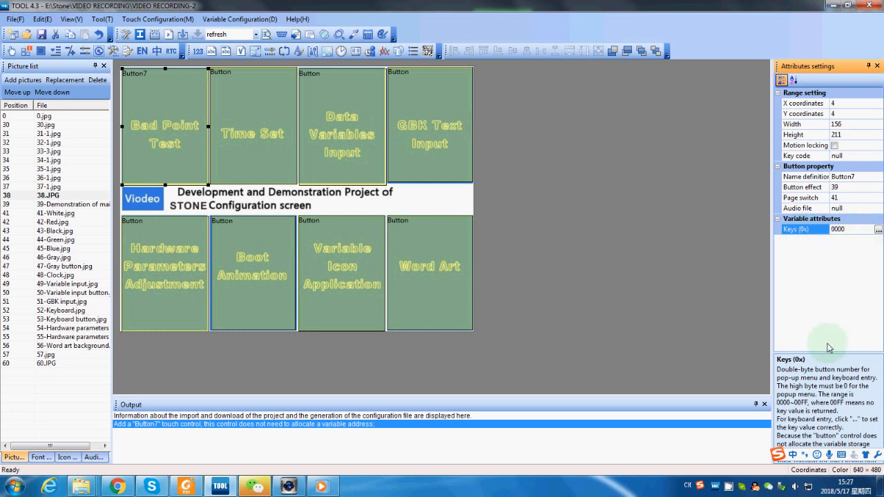
{"action": "mouse_move", "coordinate": [833, 339]}
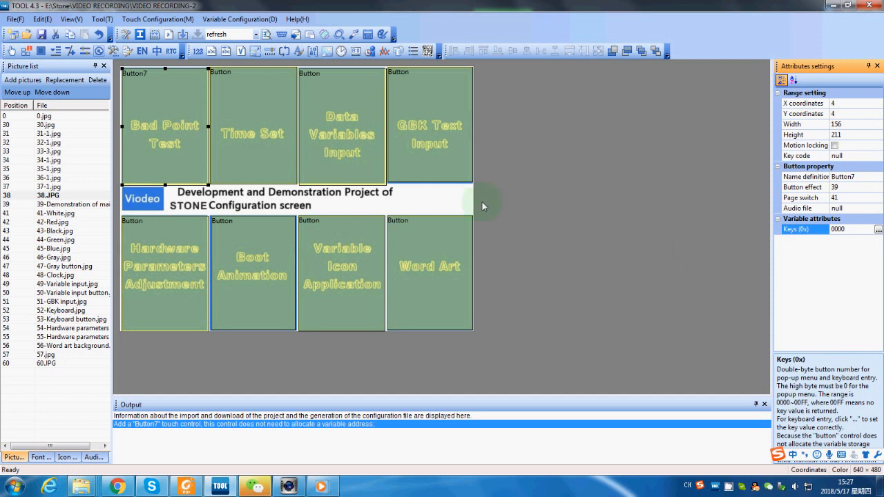
{"action": "left_click", "coordinate": [55, 213]}
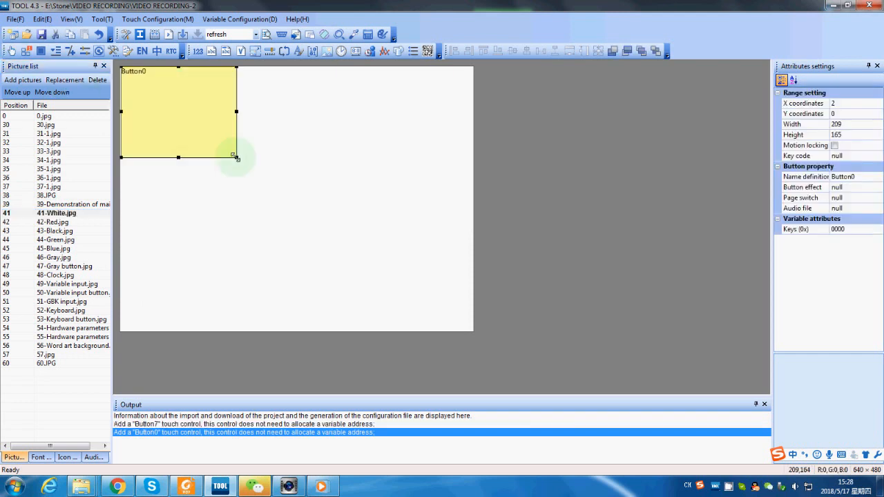
- Stretch Button0 to fill the 640×480 screen and set its page switch to 42
{"action": "left_click_drag", "start_coordinate": [234, 157], "coordinate": [472, 330]}
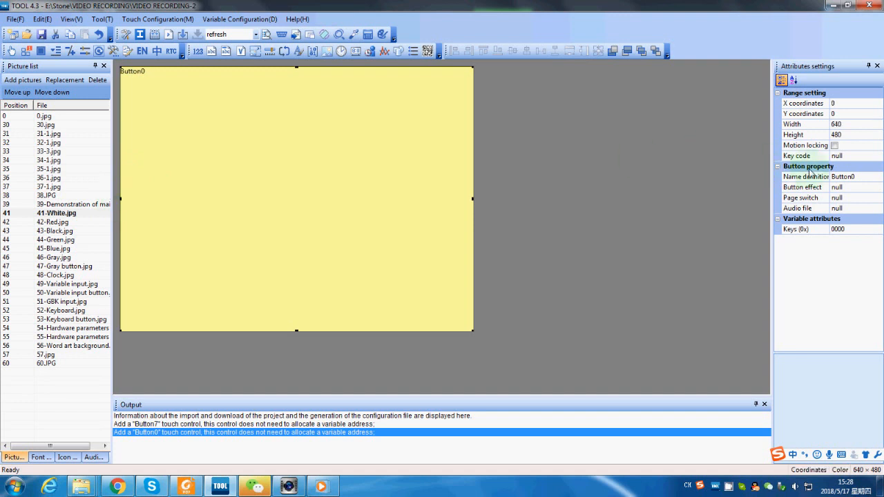
{"action": "left_click", "coordinate": [805, 198]}
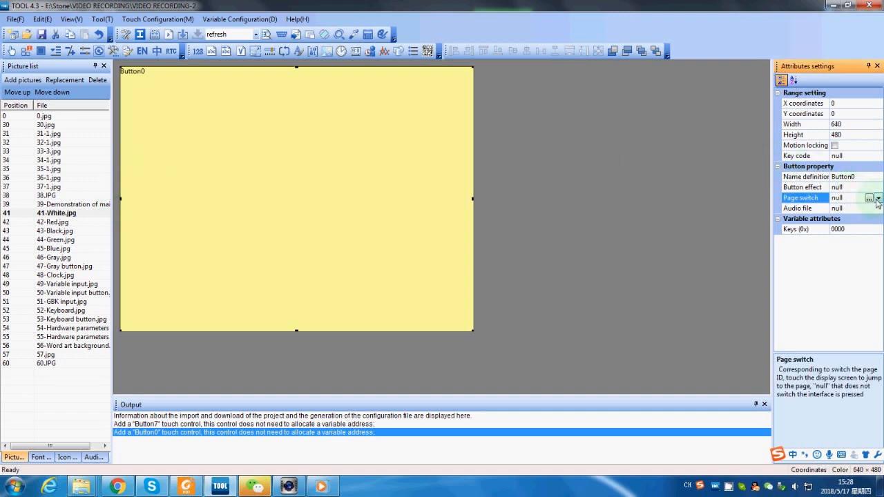
{"action": "left_click", "coordinate": [877, 198]}
{"action": "type", "text": "42"}
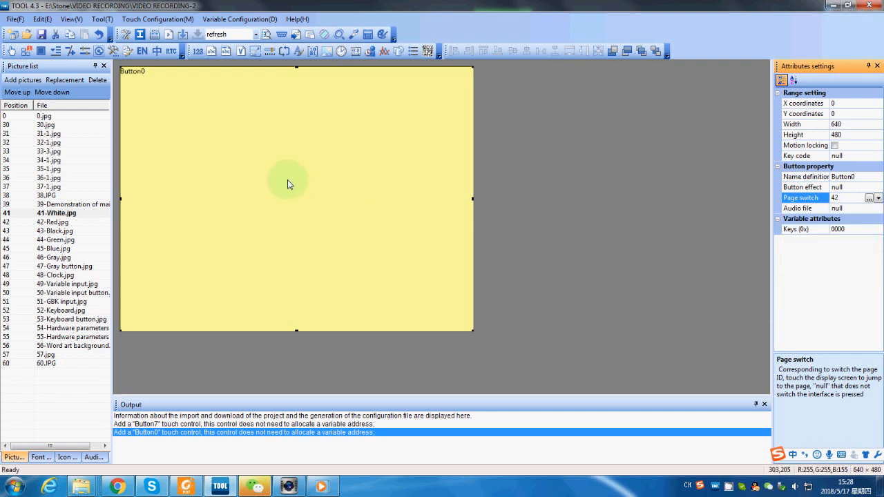
- Clone Button0 onto red page 42 and pick its target page from the list
{"action": "right_click", "coordinate": [288, 184]}
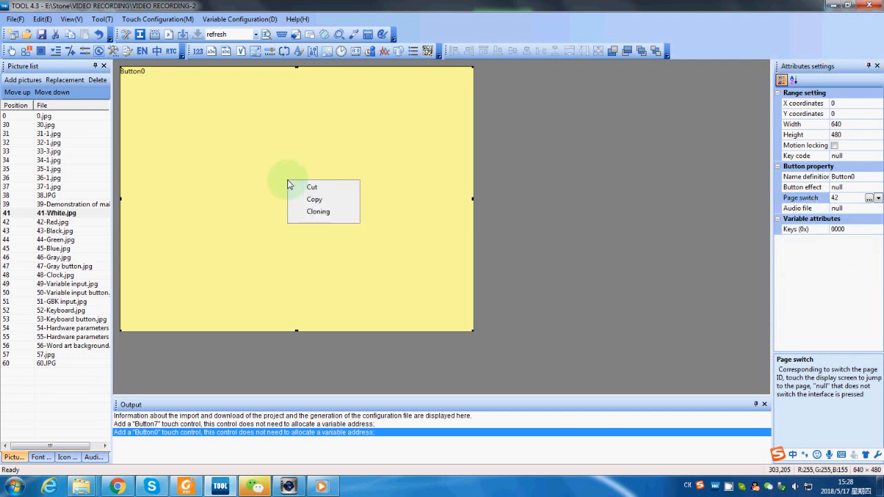
{"action": "mouse_move", "coordinate": [321, 201]}
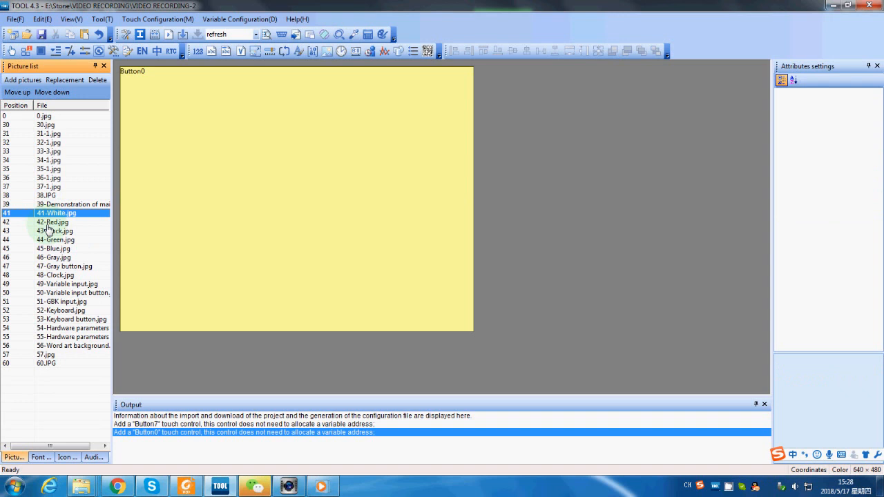
{"action": "left_click", "coordinate": [56, 221]}
{"action": "type", "text": "42"}
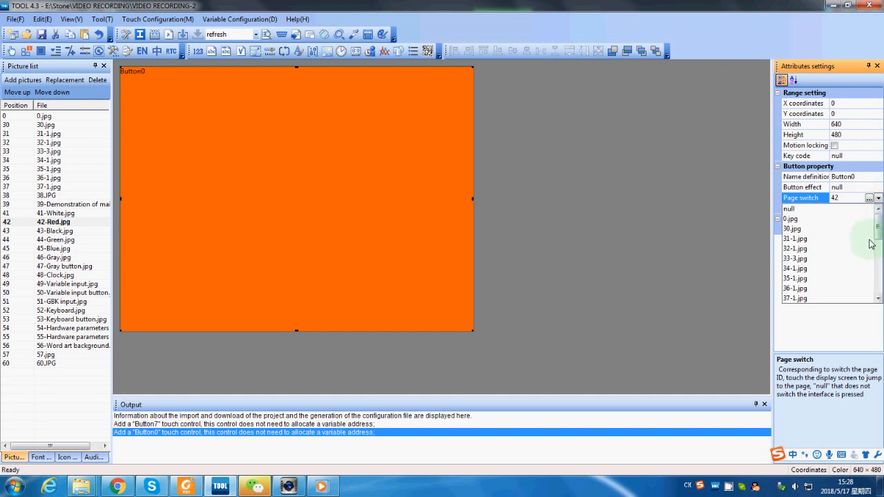
{"action": "scroll", "scroll_direction": "down", "scroll_amount": 3}
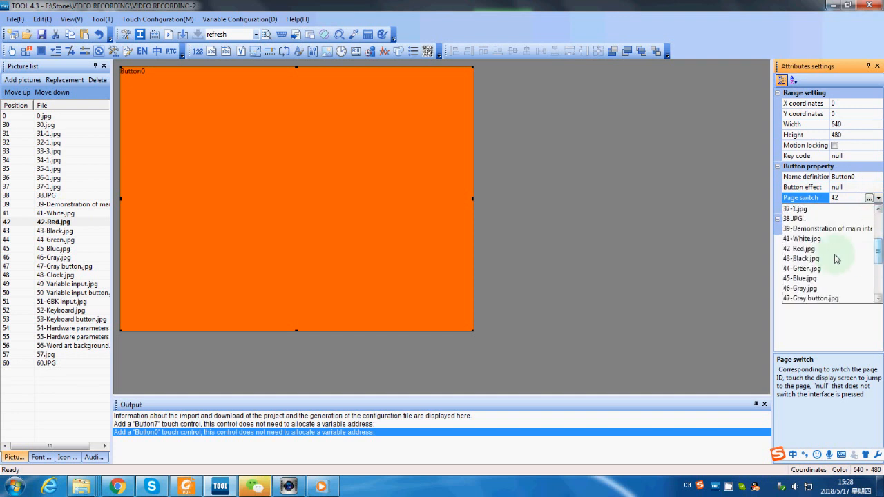
{"action": "left_click", "coordinate": [800, 258]}
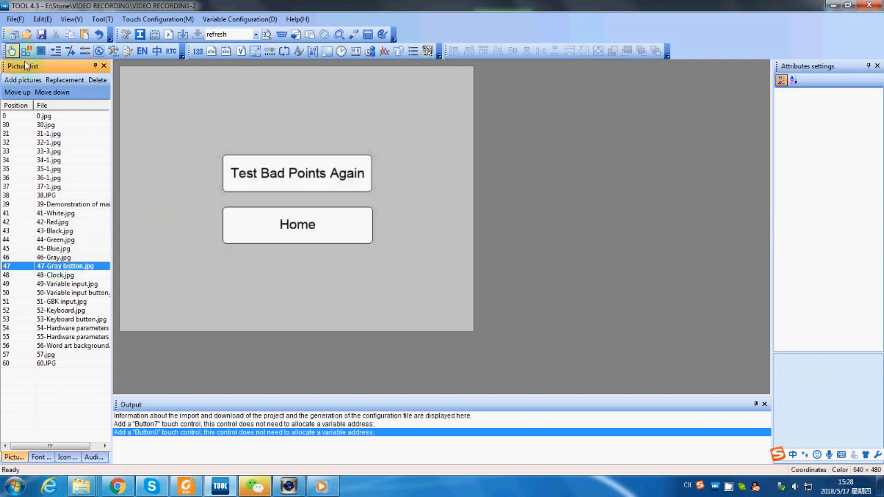
- Add a touch button over Test Bad Points Again that switches to page 41
{"action": "left_click", "coordinate": [297, 173]}
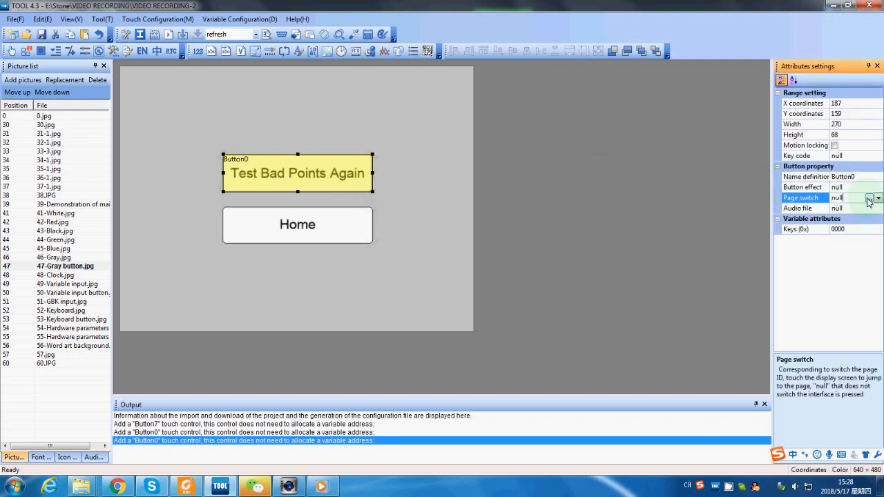
{"action": "left_click", "coordinate": [872, 198]}
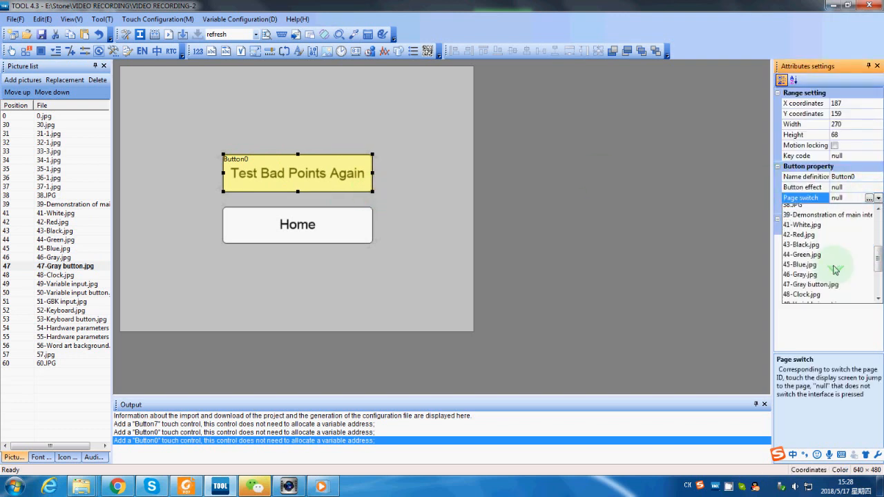
{"action": "left_click", "coordinate": [801, 224]}
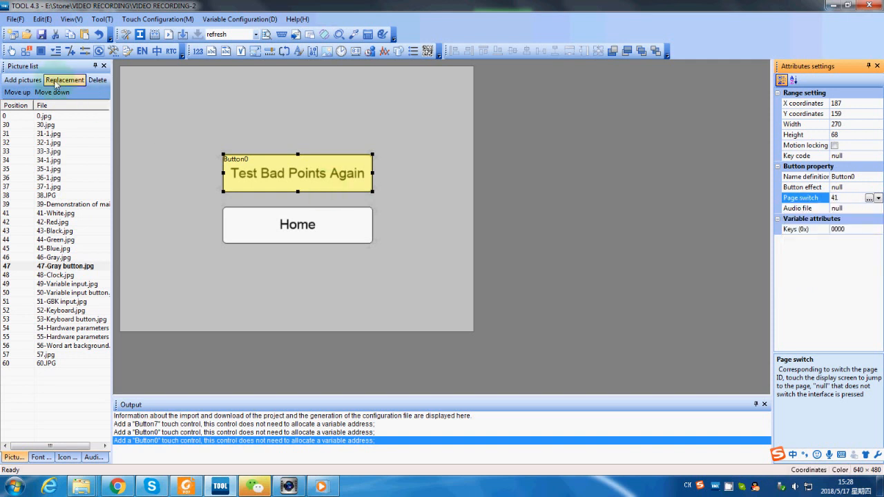
{"action": "mouse_move", "coordinate": [223, 208]}
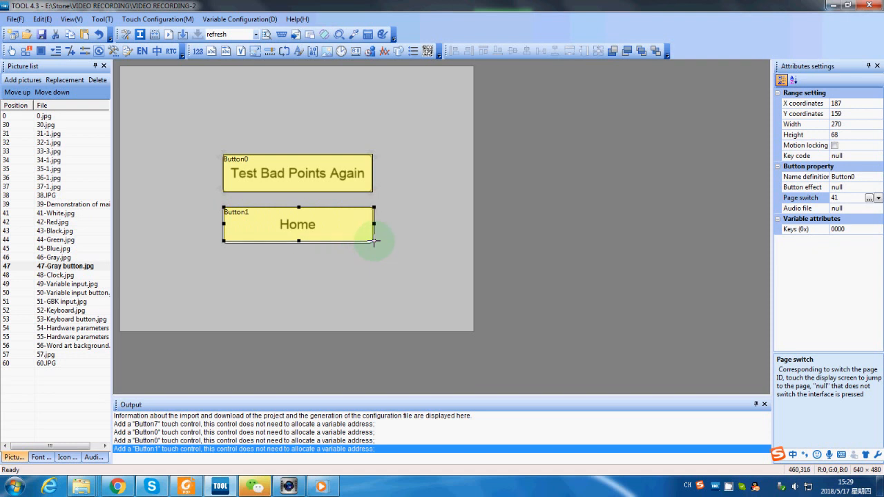
- Make the Home button switch to page 38, then view gray page 46 and red page 42
{"action": "left_click", "coordinate": [878, 198]}
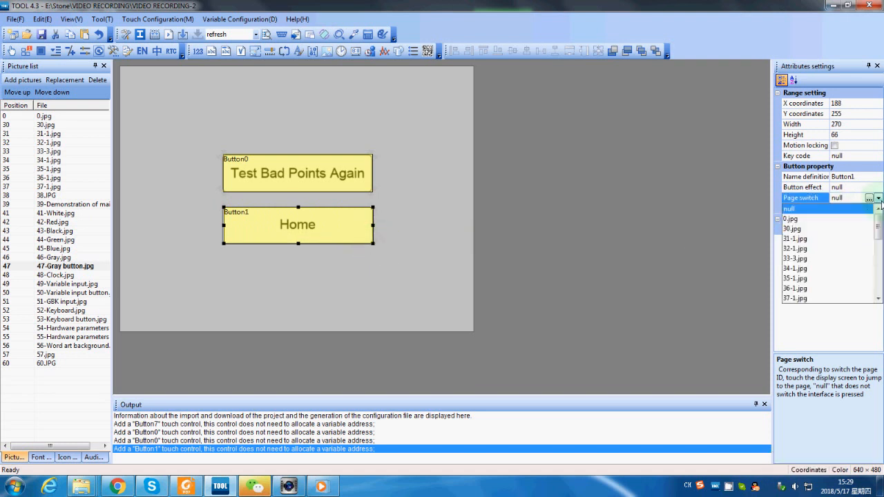
{"action": "scroll", "scroll_direction": "down", "scroll_amount": 3}
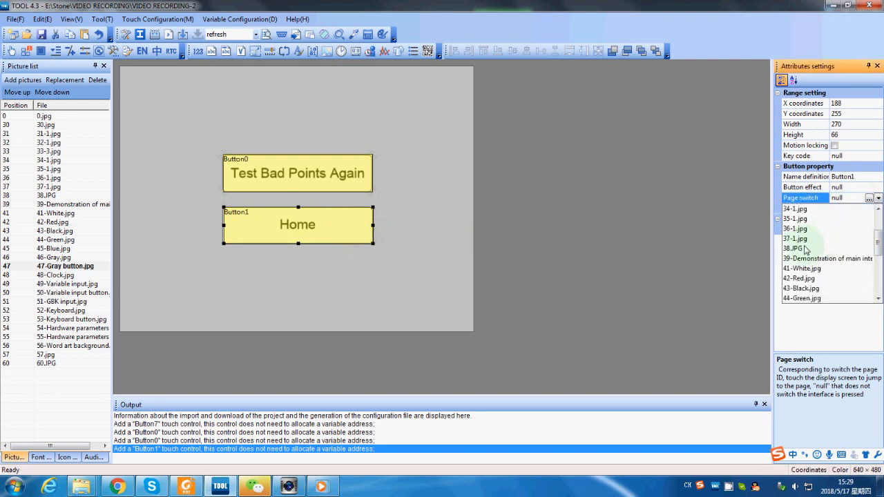
{"action": "left_click", "coordinate": [793, 248]}
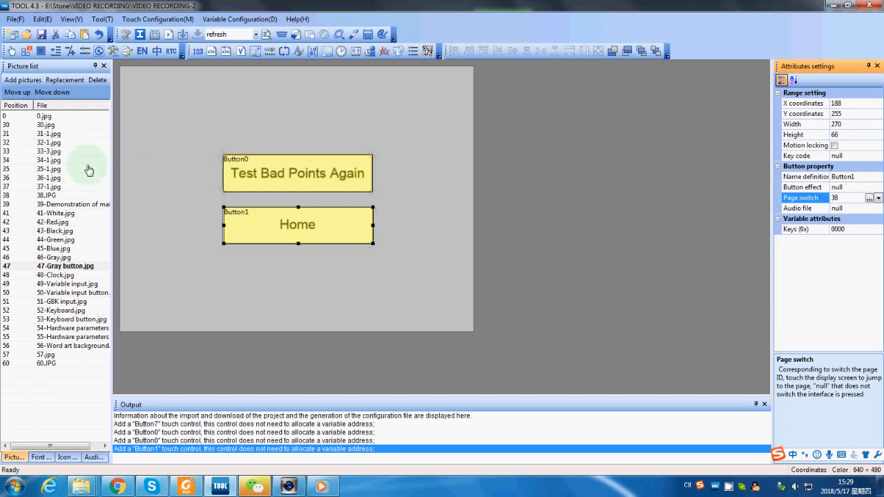
{"action": "left_click", "coordinate": [54, 257]}
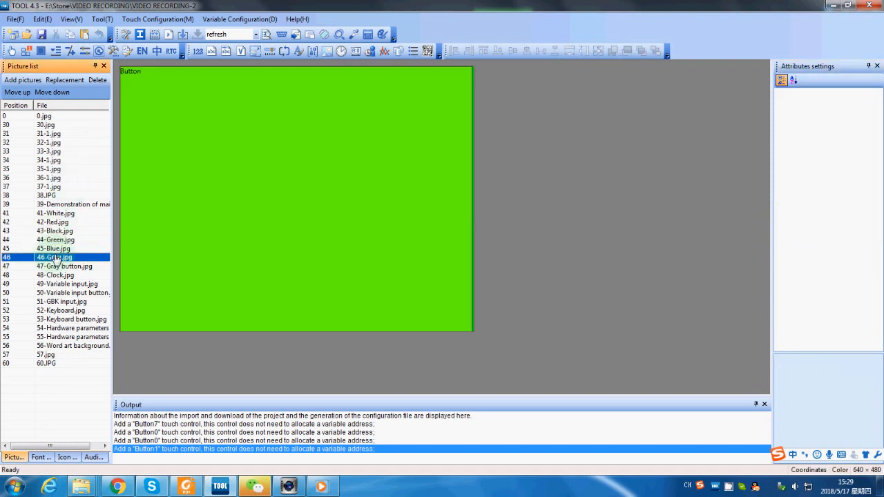
{"action": "left_click", "coordinate": [52, 222]}
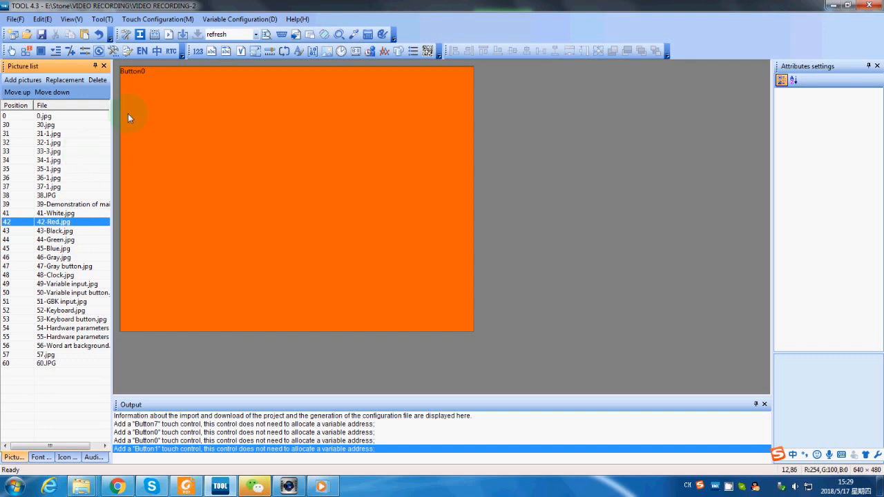
{"action": "mouse_move", "coordinate": [126, 35]}
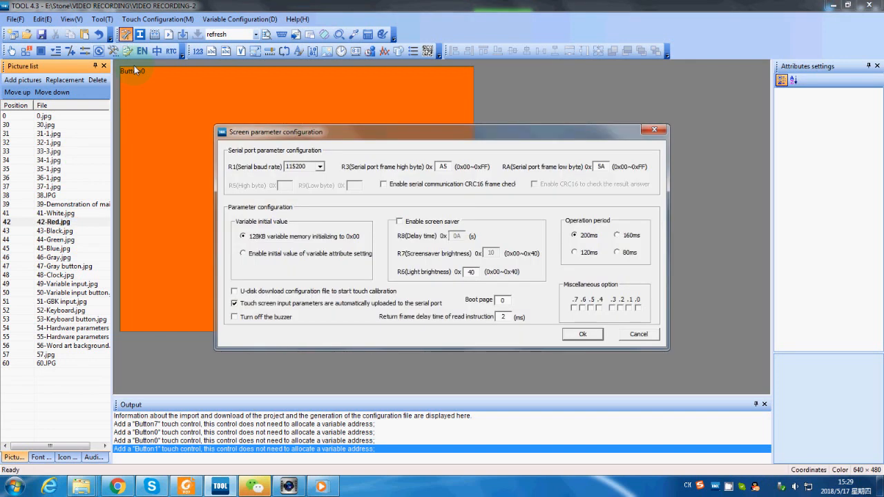
{"action": "mouse_move", "coordinate": [259, 163]}
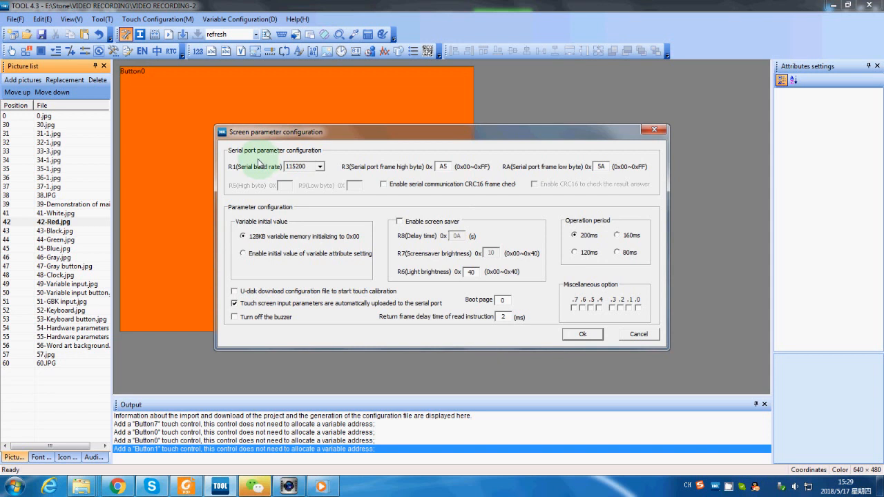
{"action": "mouse_move", "coordinate": [256, 164]}
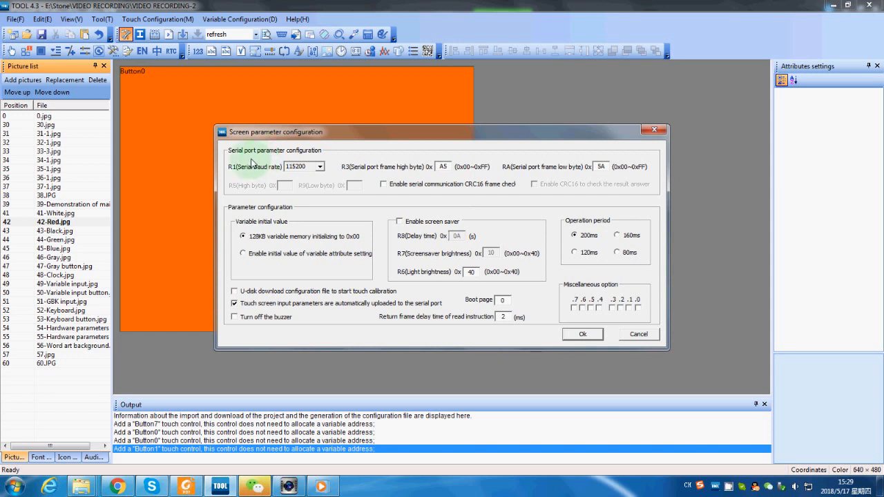
{"action": "mouse_move", "coordinate": [234, 174]}
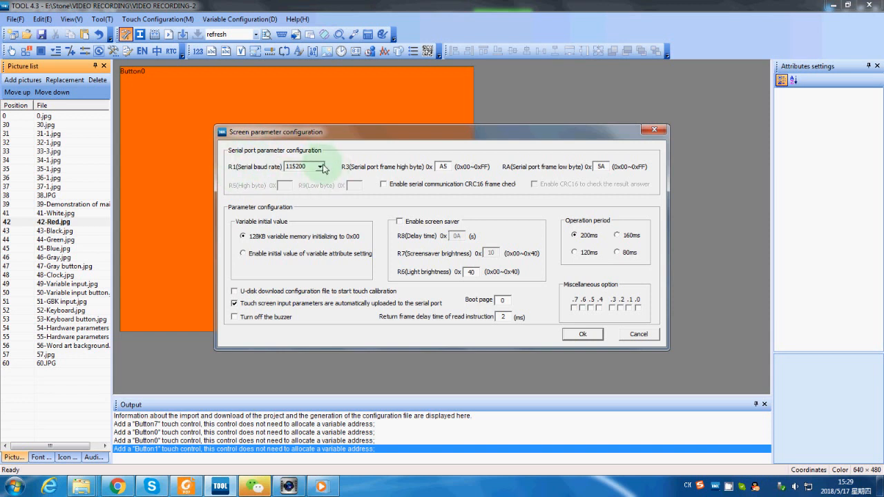
- Review the R1 serial baud rate options, keeping 115200
{"action": "left_click", "coordinate": [319, 166]}
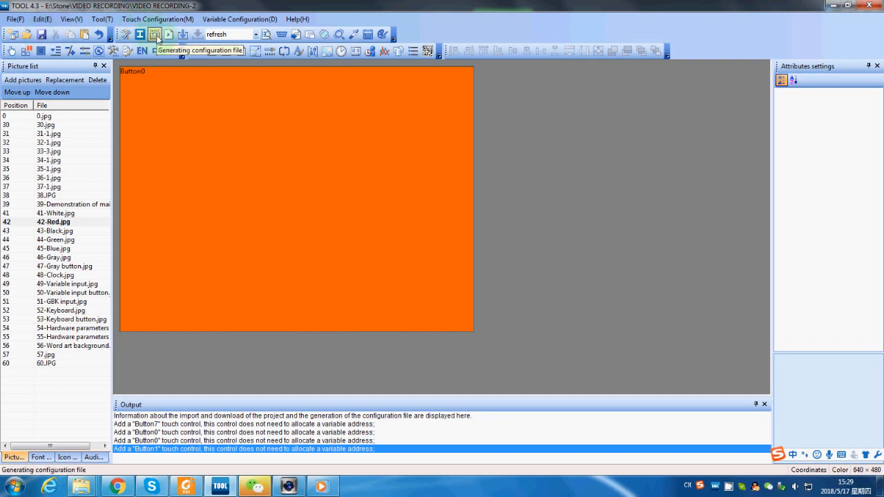
{"action": "mouse_move", "coordinate": [183, 34]}
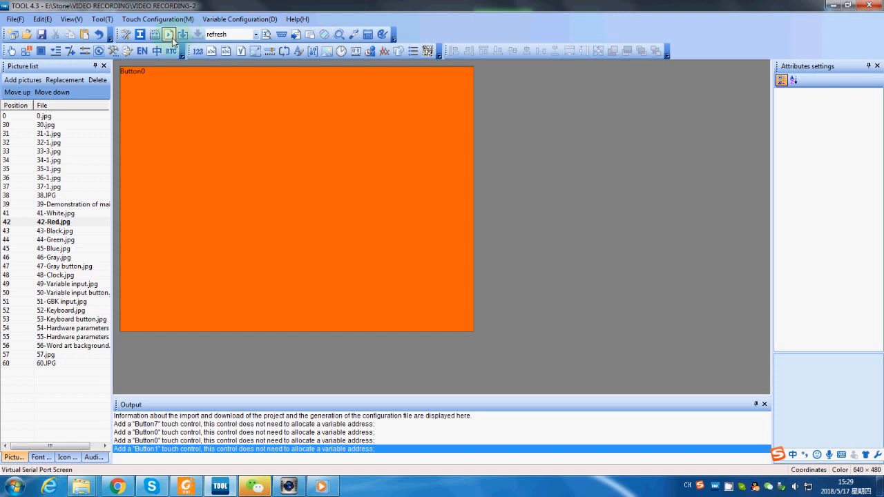
{"action": "mouse_move", "coordinate": [181, 50]}
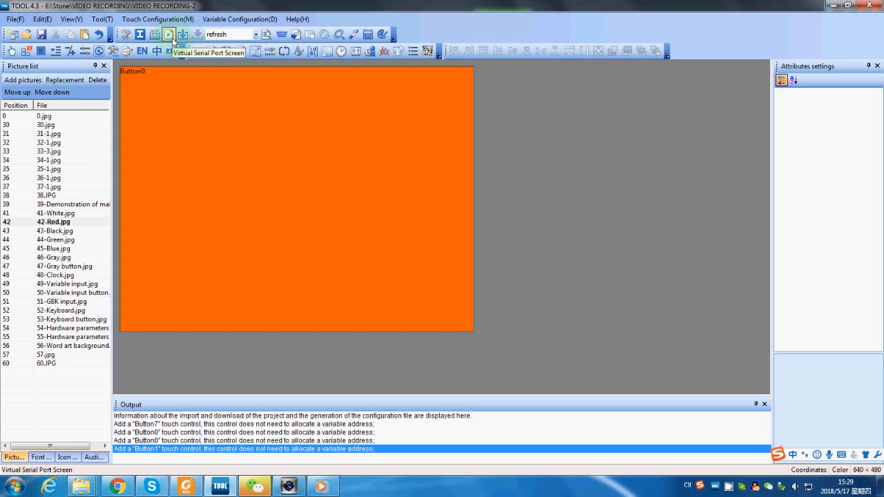